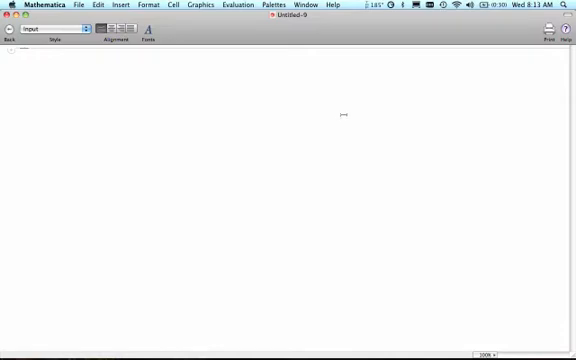
# Create a Section-style cell reading 'Protein Data Calculator'
pyautogui.click(44, 28)
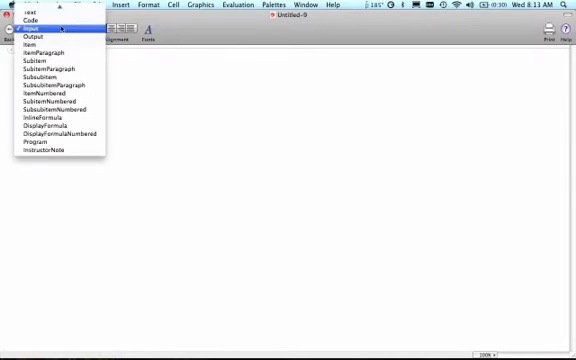
pyautogui.click(40, 24)
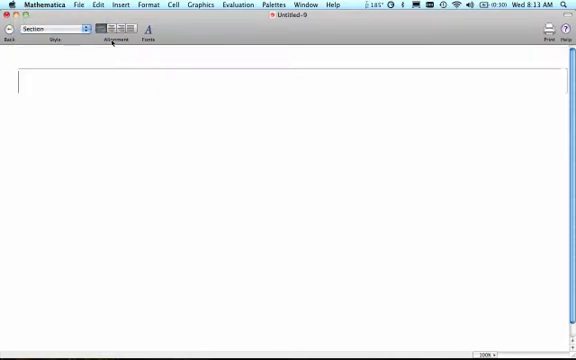
pyautogui.write('Pro')
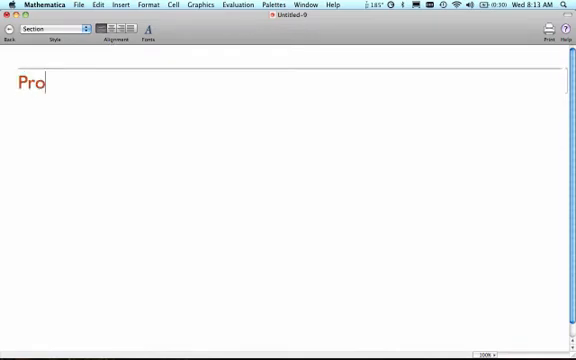
pyautogui.write('tein Data Ca')
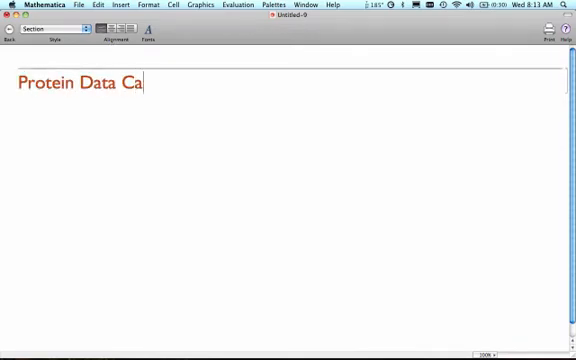
pyautogui.write('cul')
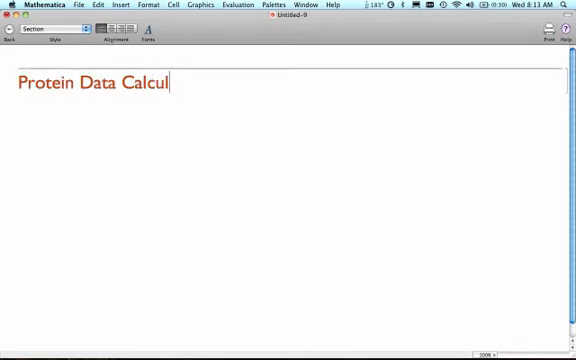
pyautogui.write('ator')
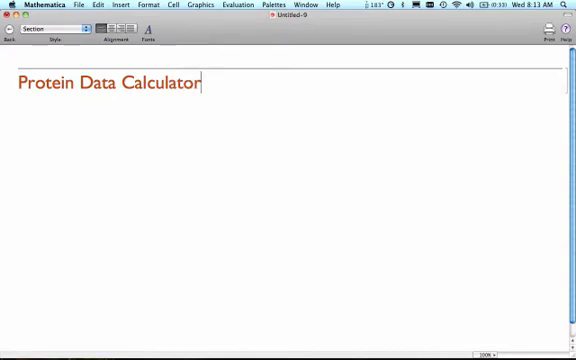
pyautogui.click(44, 28)
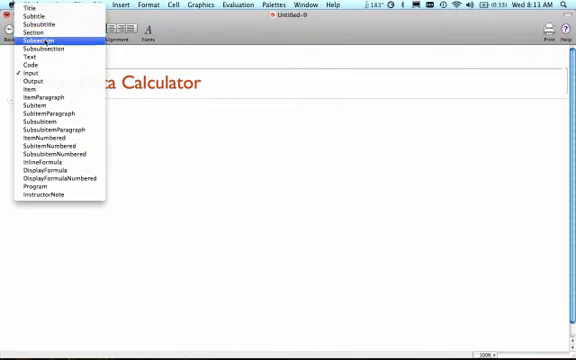
# Add a Subsection cell titled 'Abbreviation of the protein'
pyautogui.click(44, 38)
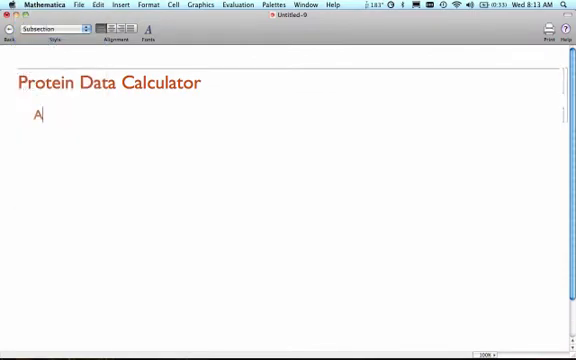
pyautogui.write('bbrevia')
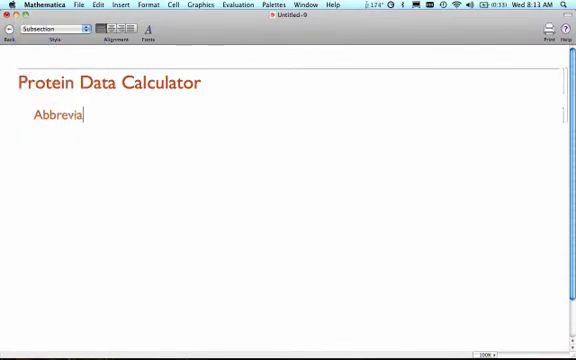
pyautogui.write('tion of the pr')
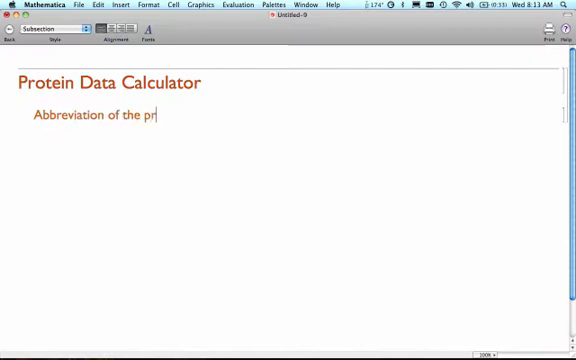
pyautogui.write('otein')
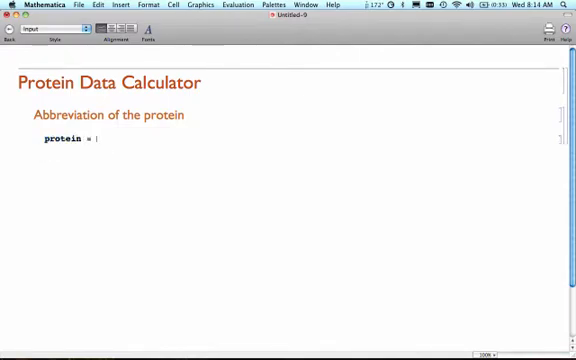
# Enter the input protein = "MB"; and begin another subsection cell below it
pyautogui.write('"MB')
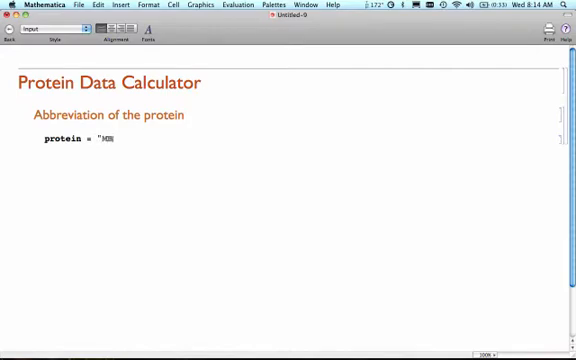
pyautogui.write('"')
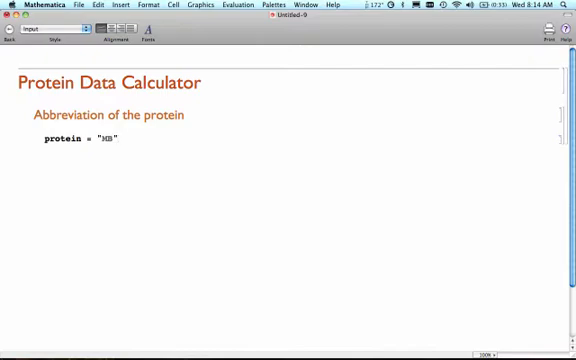
pyautogui.write(';')
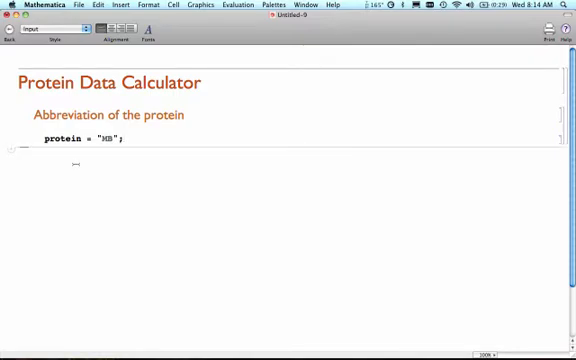
pyautogui.click(36, 30)
pyautogui.write('A')
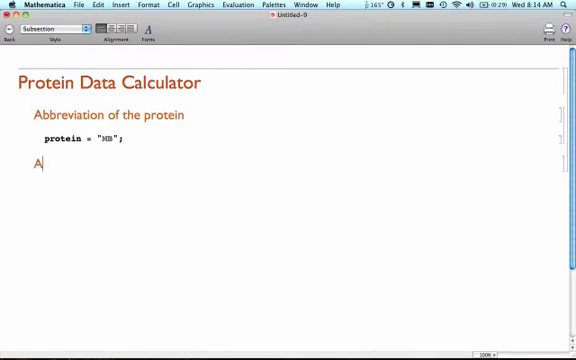
# Title the subsection 'Available Properties' and evaluate ProteinData[protein, "Properties"]
pyautogui.write('vailable Pr')
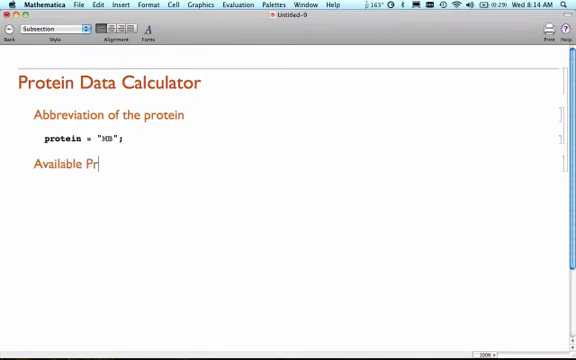
pyautogui.write('operties')
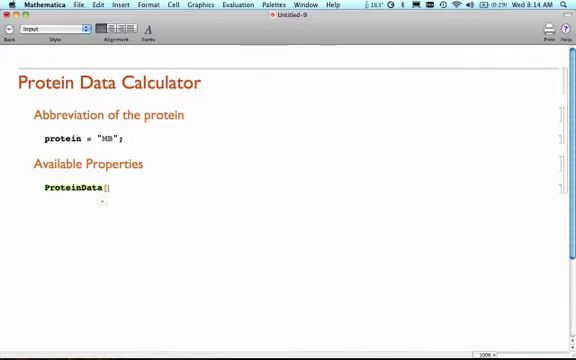
pyautogui.write('protein, (')
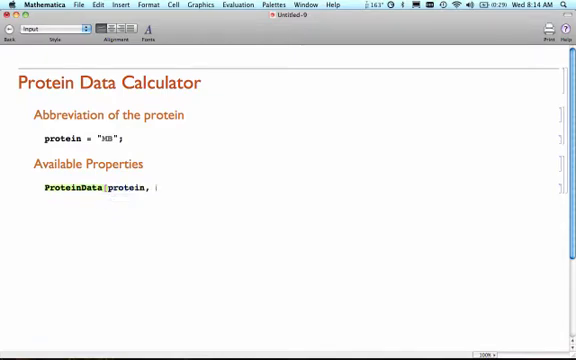
pyautogui.write('"Properties"]')
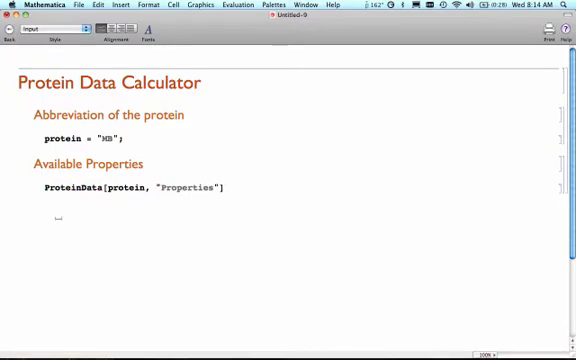
pyautogui.click(244, 8)
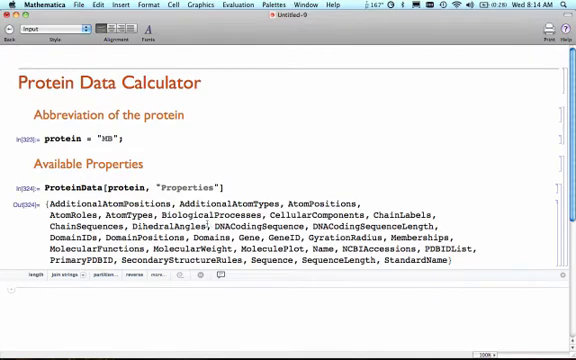
pyautogui.scroll(3)
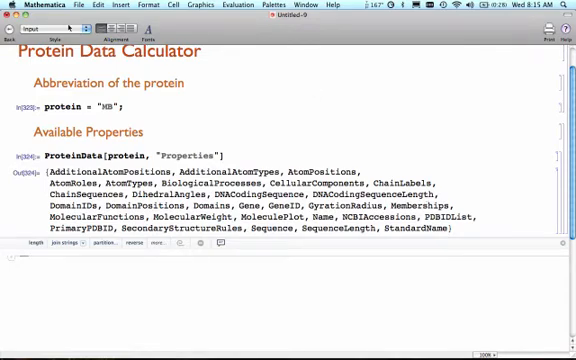
# Add a Subsection cell titled 'Data Table'
pyautogui.click(44, 20)
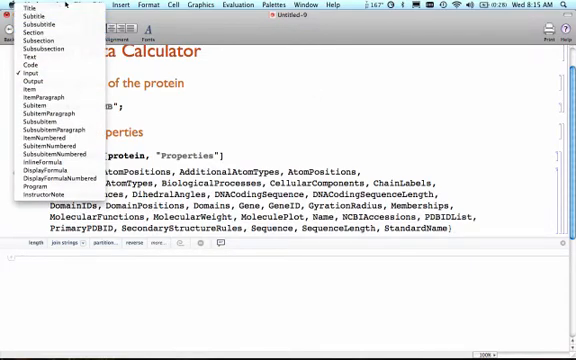
pyautogui.click(30, 32)
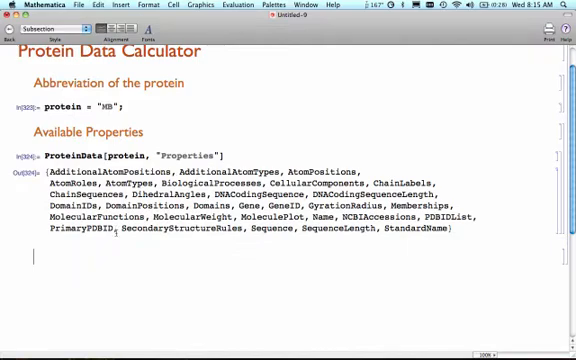
pyautogui.write('D')
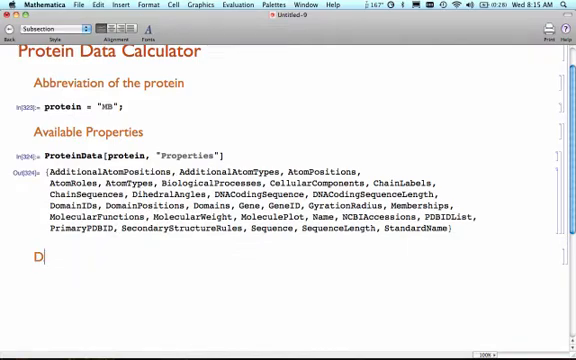
pyautogui.write('ata Table')
pyautogui.write('Grid')
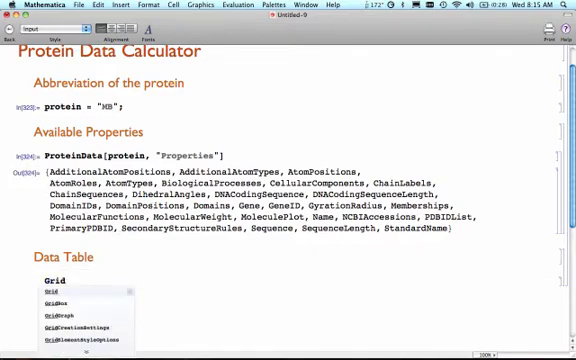
# Insert a Grid with a two-column placeholder table and the option Frame -> All
pyautogui.click(124, 6)
pyautogui.write('[')
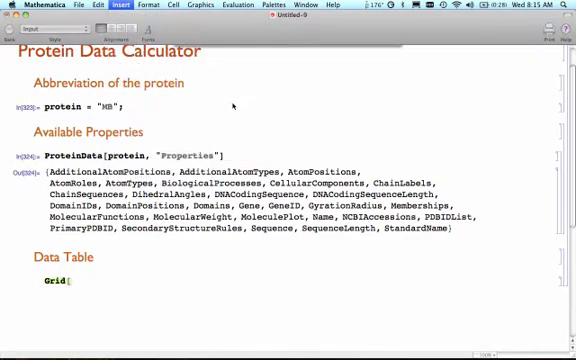
pyautogui.click(102, 6)
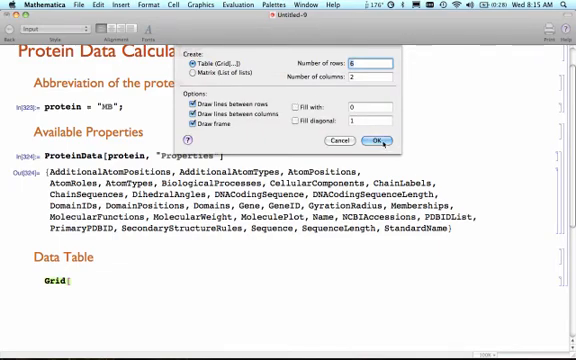
pyautogui.click(380, 140)
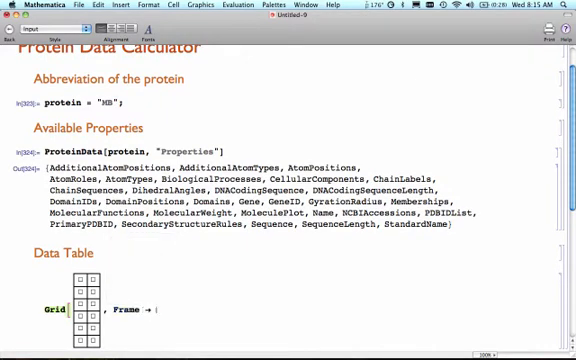
pyautogui.write('All]')
pyautogui.write('"Molecular Functions"')
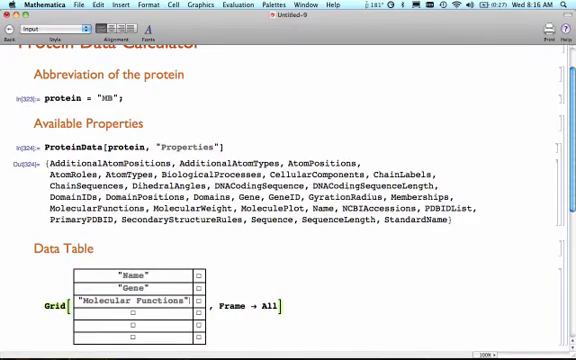
# Type quoted row labels such as "Molecular Plot" into the grid's first column
pyautogui.scroll(3)
pyautogui.write('"Mo')
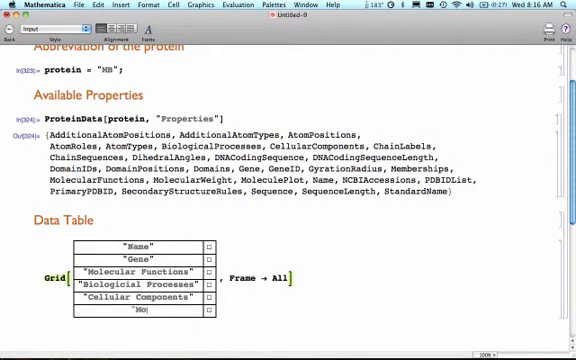
pyautogui.write('molecular Plot"')
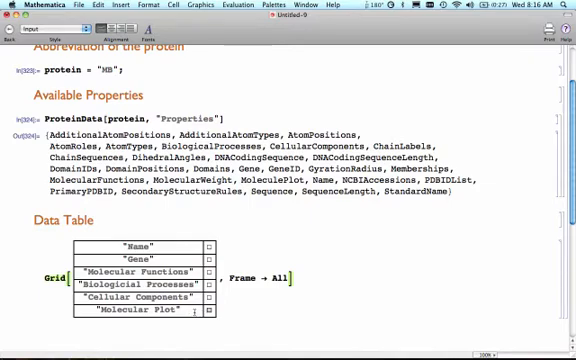
# Add the labels Primary Sequence, Primary PDB ID, Membership and PDB ID List to the first column
pyautogui.scroll(-3)
pyautogui.write('"P')
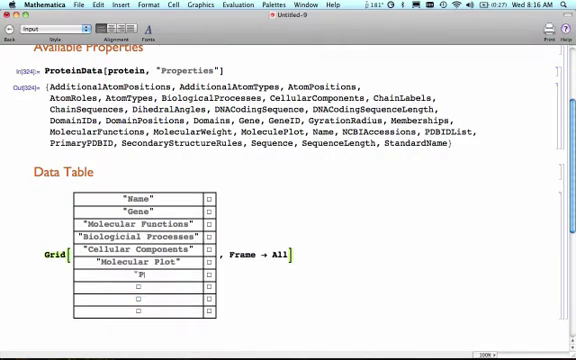
pyautogui.write('rimary Sequence"')
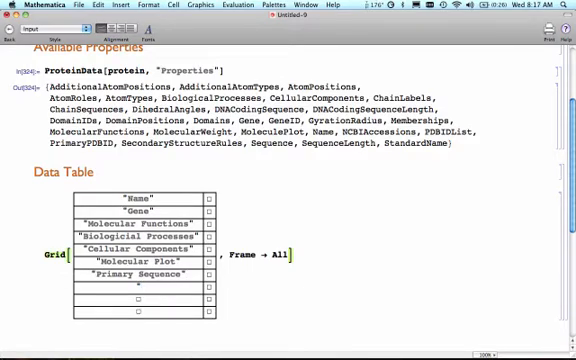
pyautogui.write('Prot')
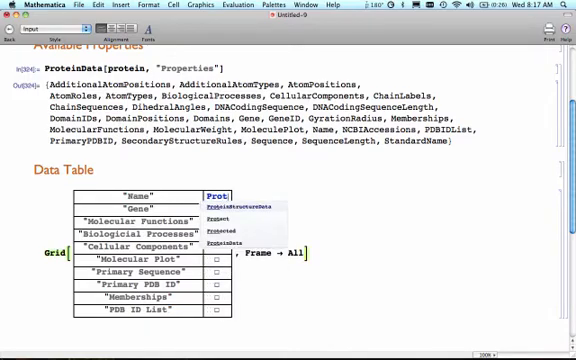
# Enter ProteinData[protein, "Name"] in the grid's second column via autocomplete
pyautogui.click(222, 216)
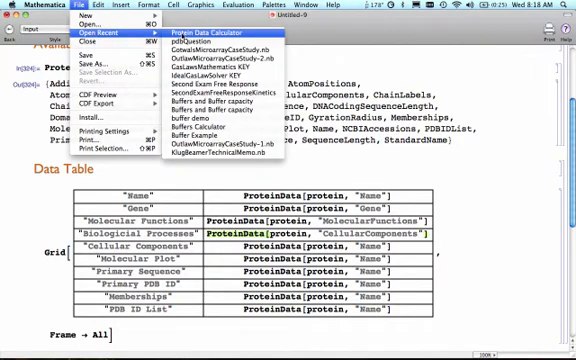
# Open the finished Protein Data Calculator notebook and scroll through its myoglobin grid and PDB Import Data section
pyautogui.click(212, 32)
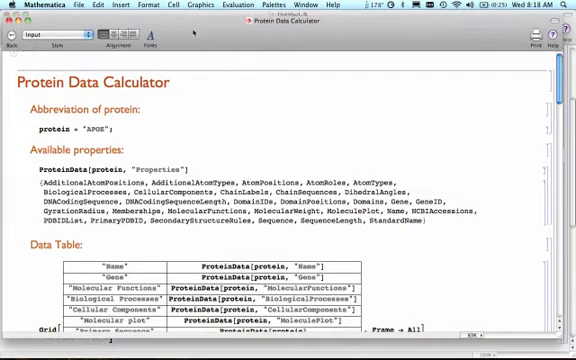
pyautogui.scroll(-3)
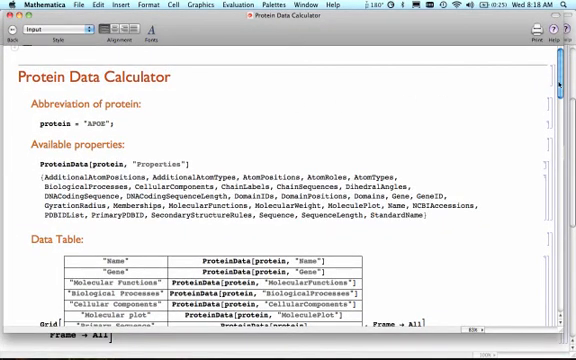
pyautogui.scroll(-3)
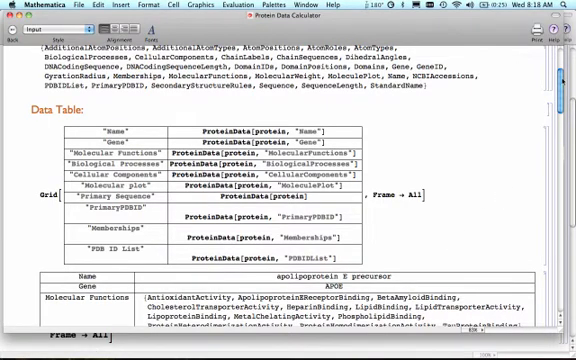
pyautogui.scroll(3)
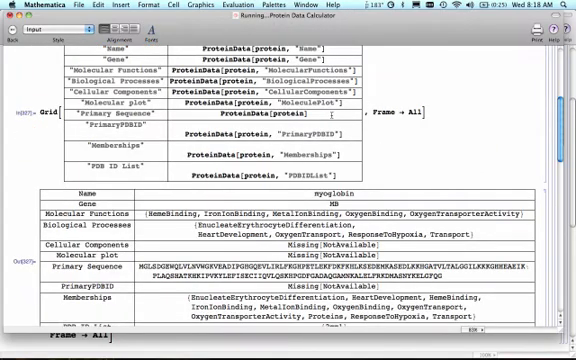
pyautogui.scroll(-3)
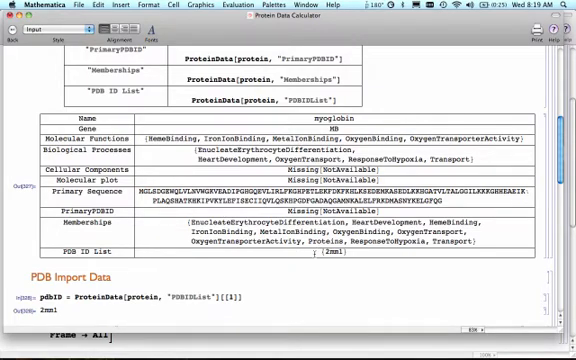
pyautogui.scroll(3)
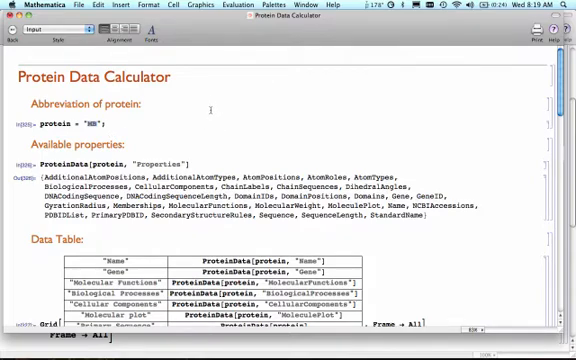
# Scroll back to the in-progress Data Table grid in the Untitled notebook
pyautogui.scroll(-3)
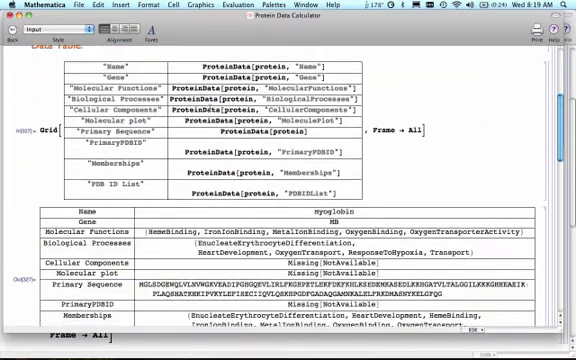
pyautogui.scroll(-3)
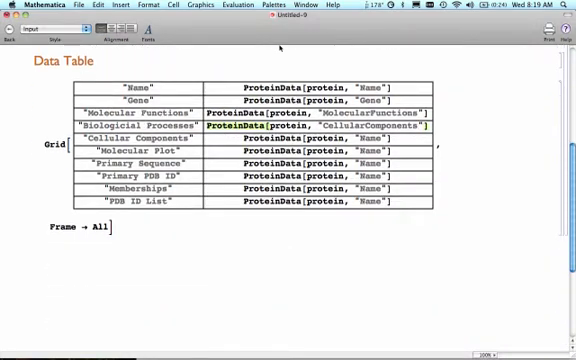
# Create a Section-style cell reading 'PDB Import Data' below the grid
pyautogui.click(36, 30)
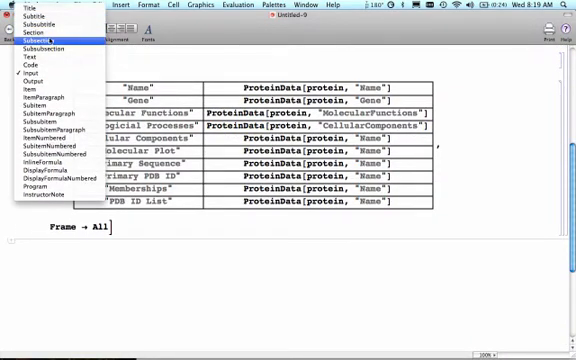
pyautogui.click(36, 40)
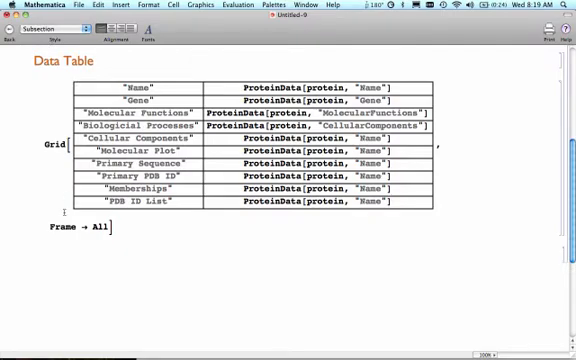
pyautogui.write('PDB')
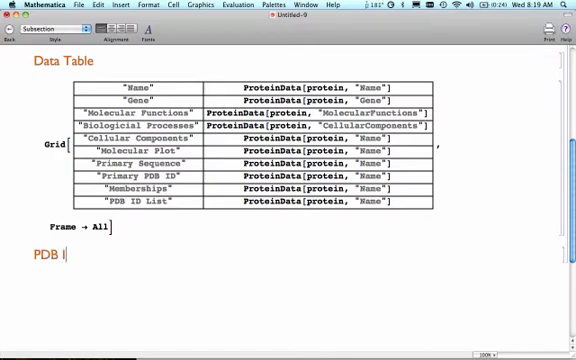
pyautogui.write('Import Data')
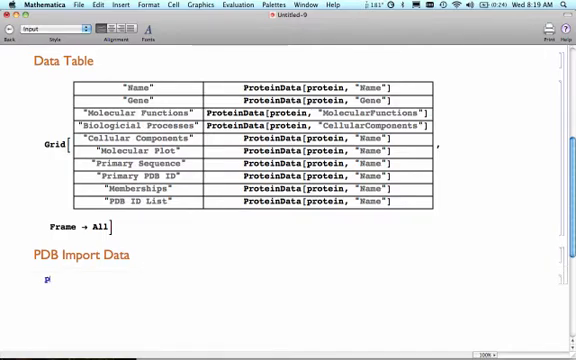
# Enter pdbID = ProteinData[protein, "PDBIDList"][[1]] under the PDB Import Data heading
pyautogui.write('pbd')
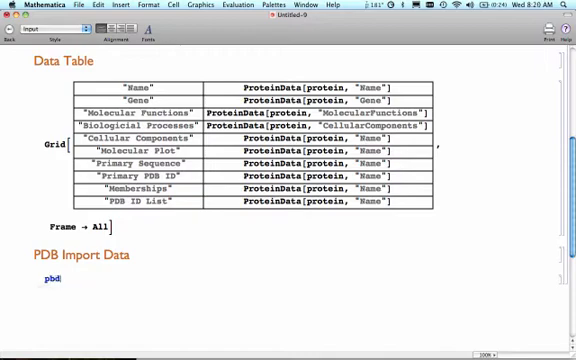
pyautogui.write('ID')
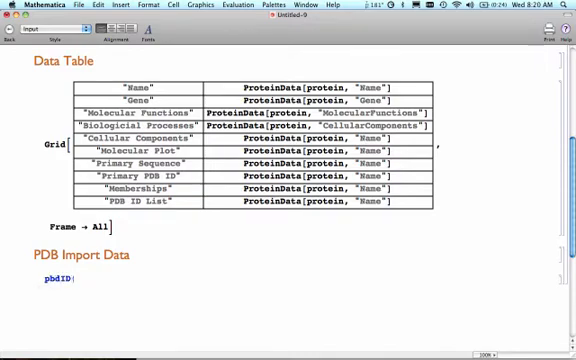
pyautogui.write('=')
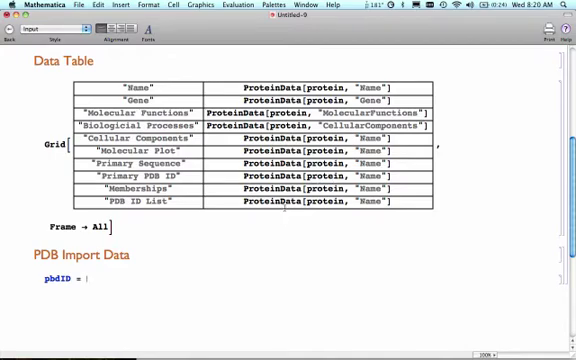
pyautogui.moveTo(172, 258)
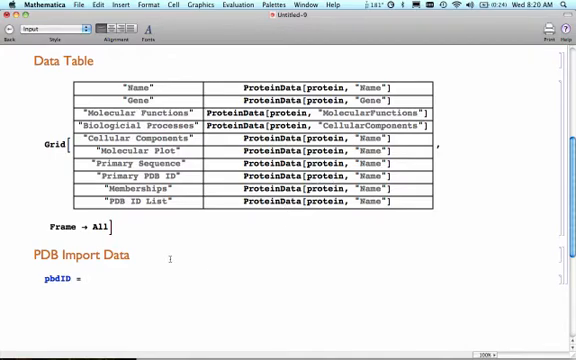
pyautogui.write('ProteinData[protein,')
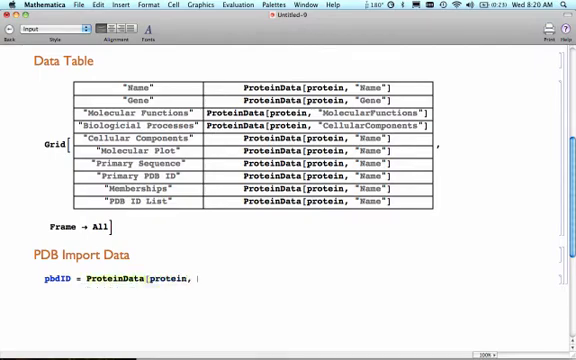
pyautogui.write('"PD')
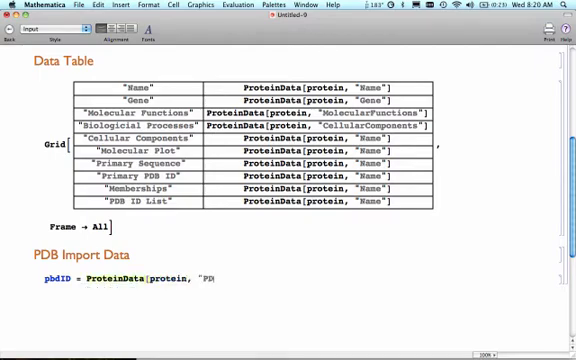
pyautogui.write('BID')
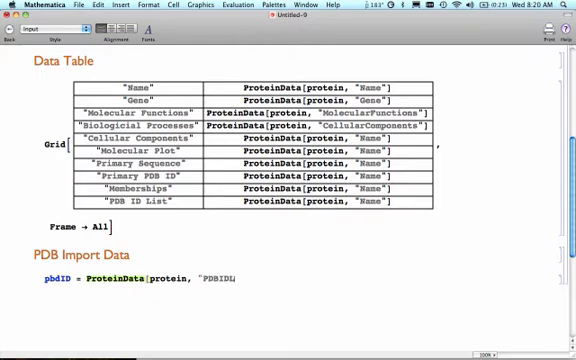
pyautogui.write('List"]')
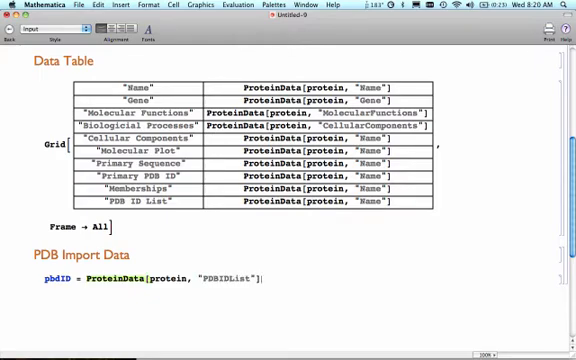
pyautogui.write('[[1')
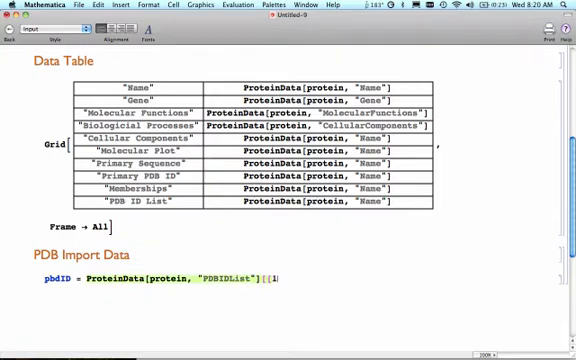
pyautogui.write(']]')
pyautogui.write('url =')
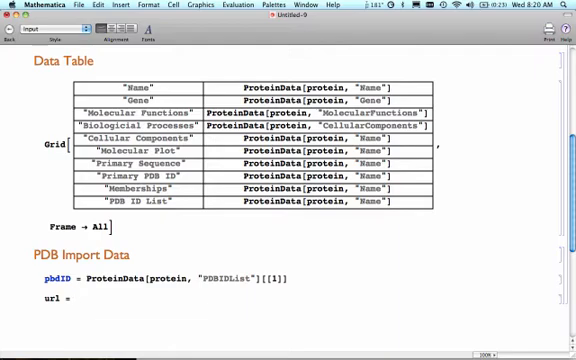
pyautogui.write('s')
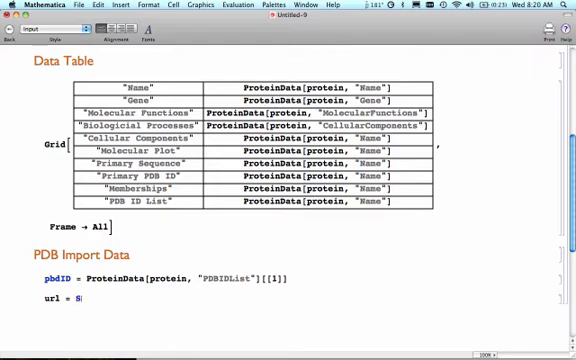
pyautogui.write('StringJoin[')
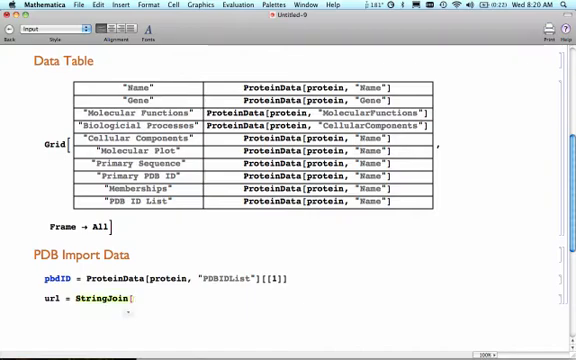
pyautogui.write('"h')
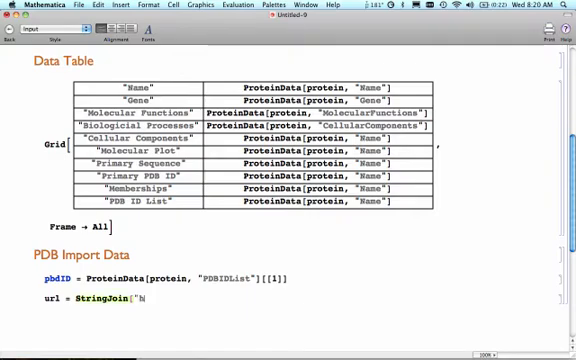
pyautogui.write('http://www.rcsb.org')
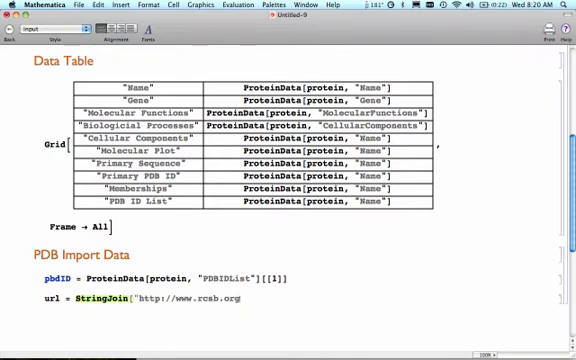
pyautogui.write('/pdb/')
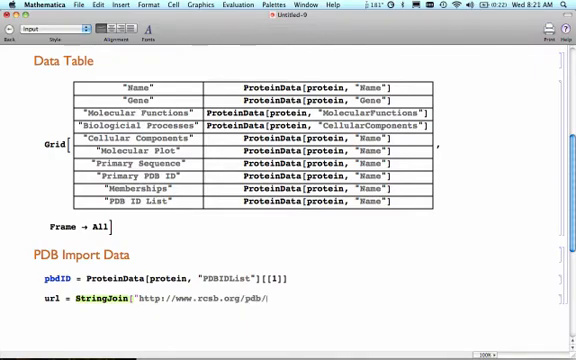
pyautogui.write('download')
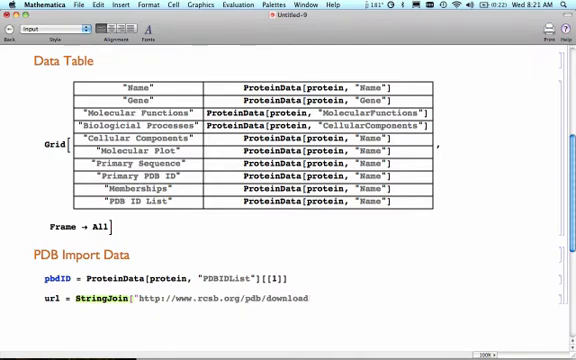
pyautogui.write('downloa')
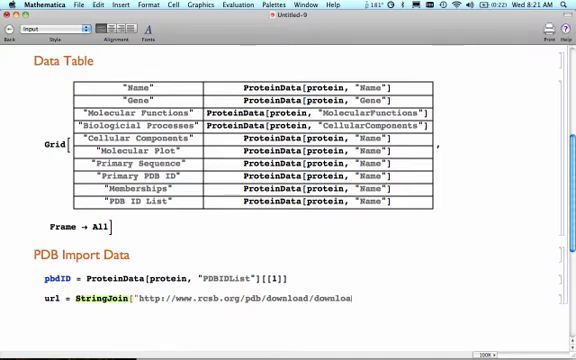
pyautogui.write('File')
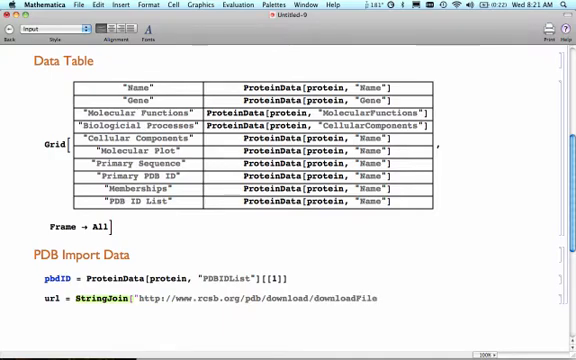
pyautogui.write('.do?')
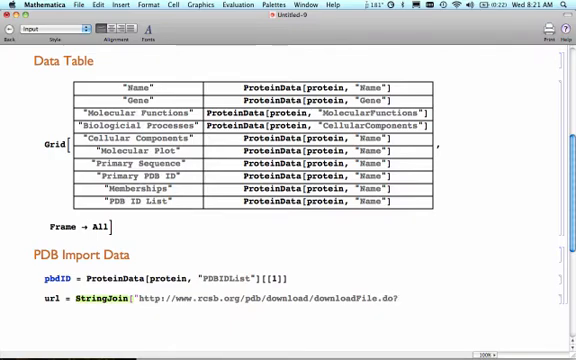
pyautogui.write('fileFormat=pdb&compression=NO&structureId=')
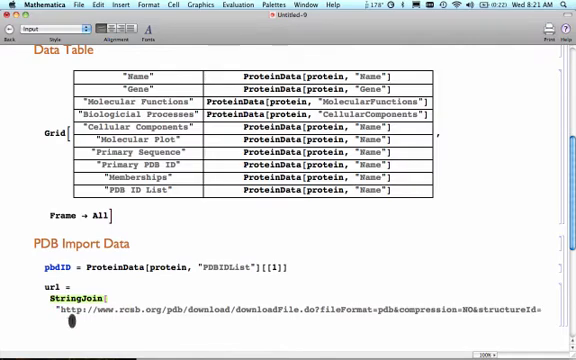
# Finish the url with pdbID and write an Import of the PDB structure with a medium ImageSize
pyautogui.scroll(-3)
pyautogui.write('", pdbID]')
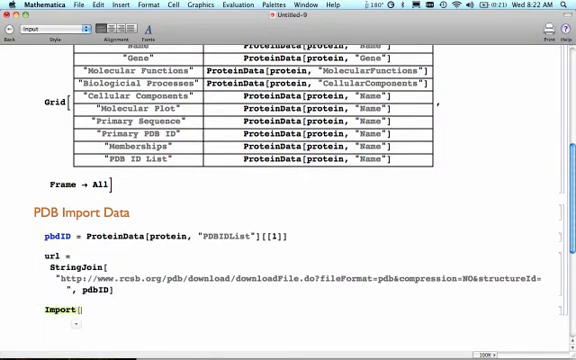
pyautogui.write('url,')
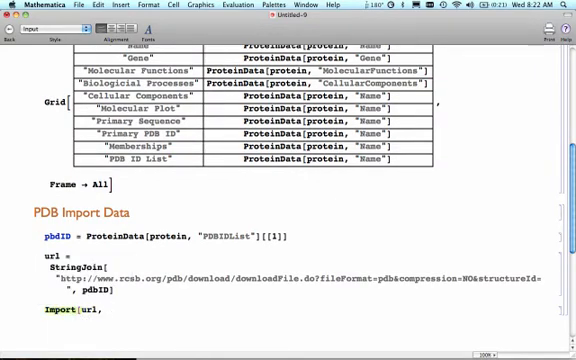
pyautogui.write(',')
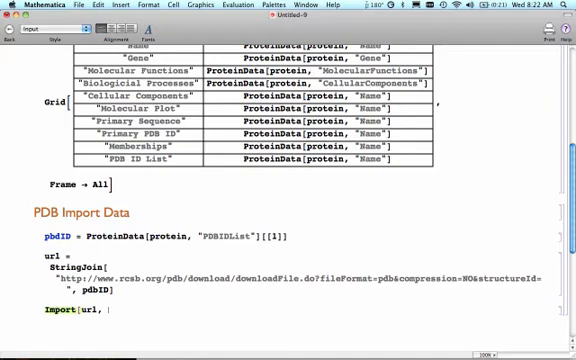
pyautogui.write('{"PDB"},')
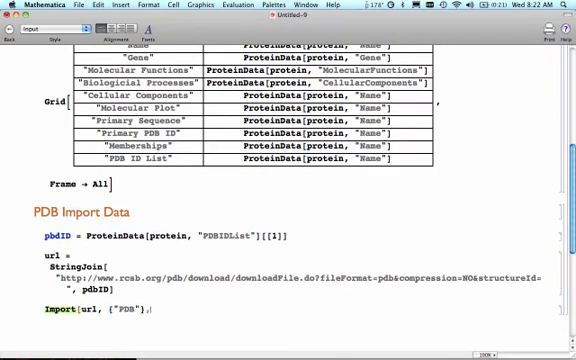
pyautogui.write('ImageSize → Medium]')
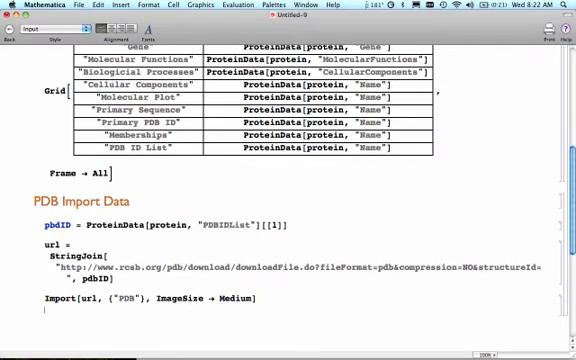
# Add Import lines fetching the PDB "Title" and the structure graphic with ImageSize set
pyautogui.write('Import[')
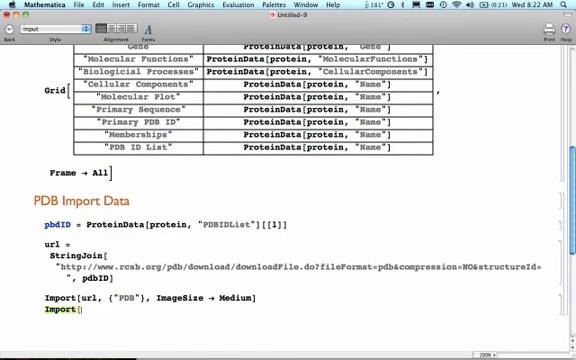
pyautogui.write('url,')
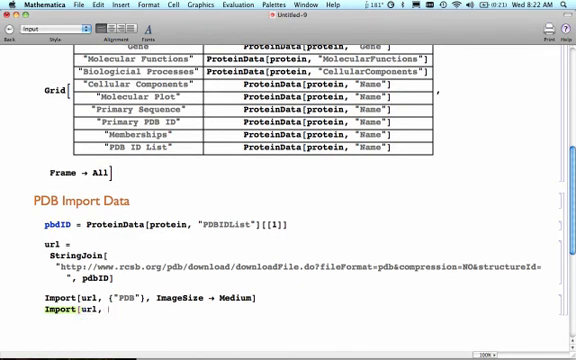
pyautogui.write('{"PDB",')
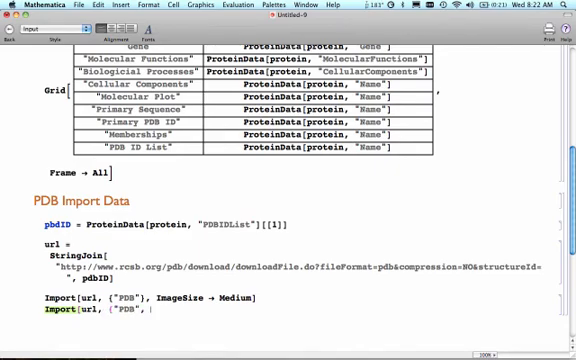
pyautogui.write('"Title"},')
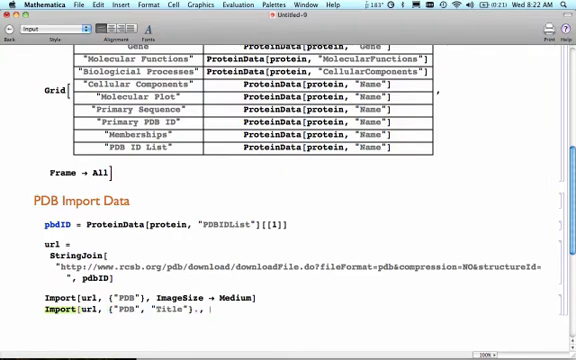
pyautogui.write('Im')
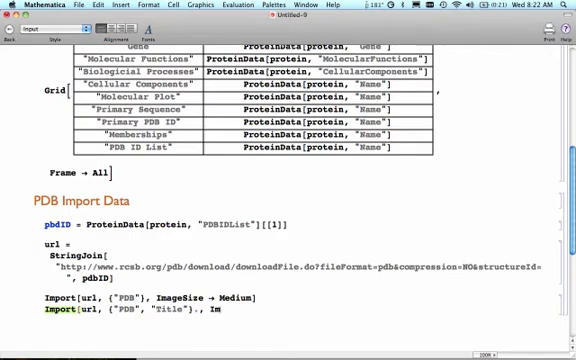
pyautogui.write('imageSiz')
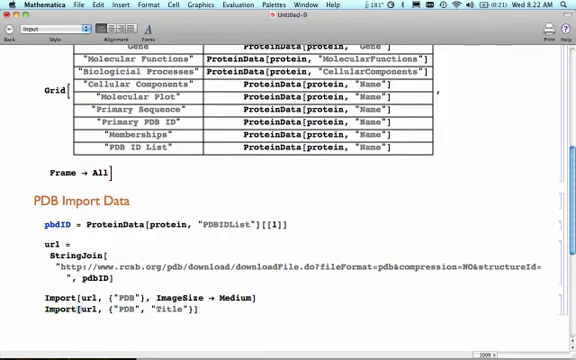
pyautogui.scroll(3)
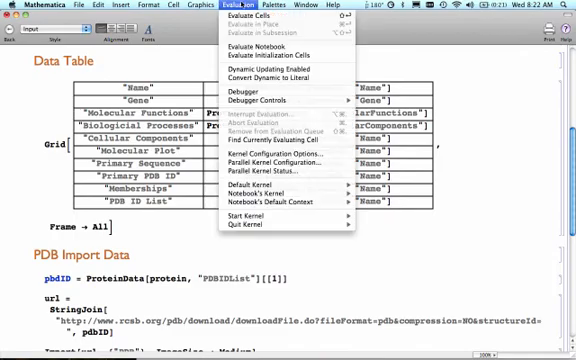
# Evaluate the notebook and review the myoglobin table, pdbID 2mm1, the url and the 3D ribbon structure
pyautogui.click(236, 24)
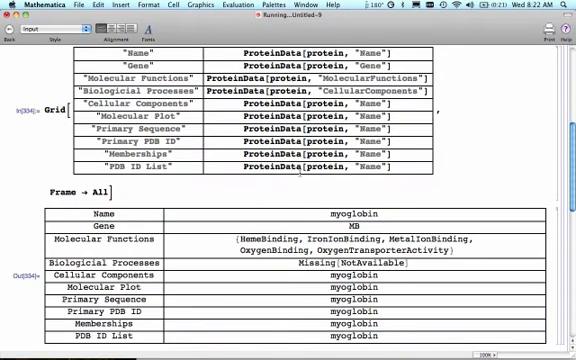
pyautogui.scroll(-3)
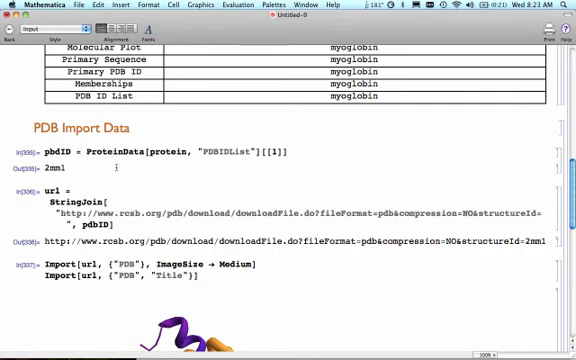
pyautogui.scroll(3)
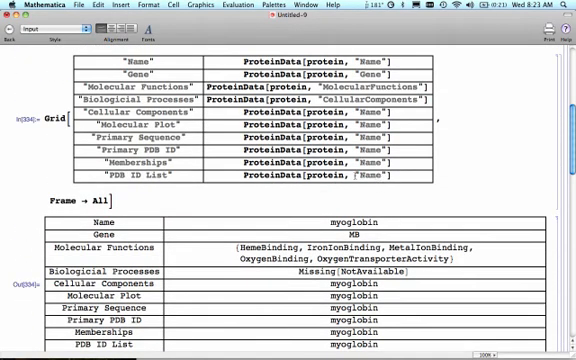
pyautogui.scroll(-3)
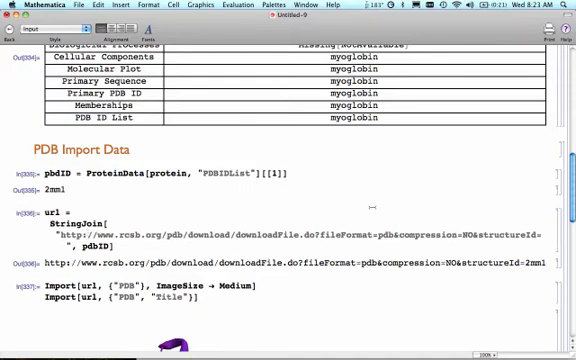
pyautogui.scroll(-3)
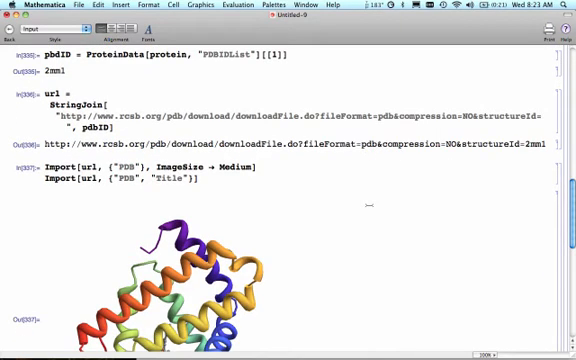
pyautogui.scroll(-3)
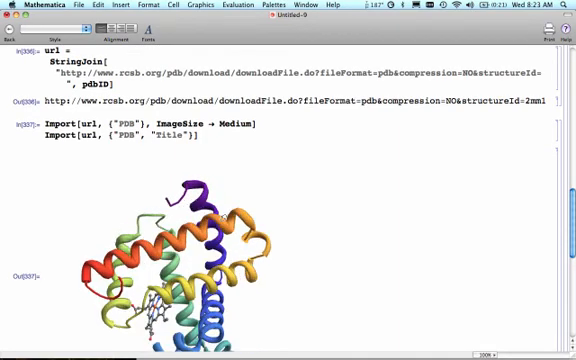
pyautogui.scroll(-3)
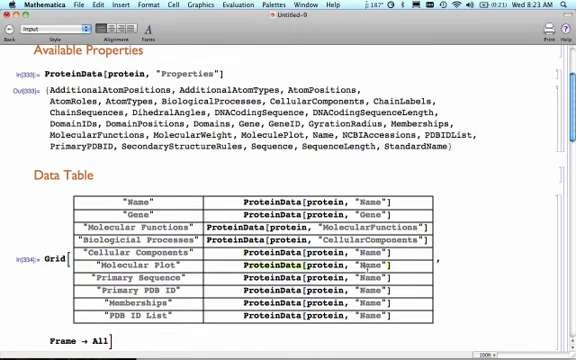
pyautogui.scroll(-3)
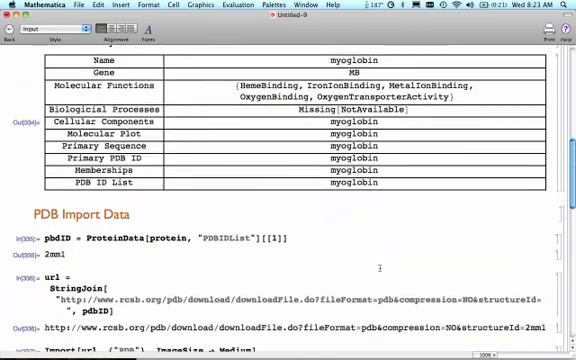
pyautogui.scroll(-3)
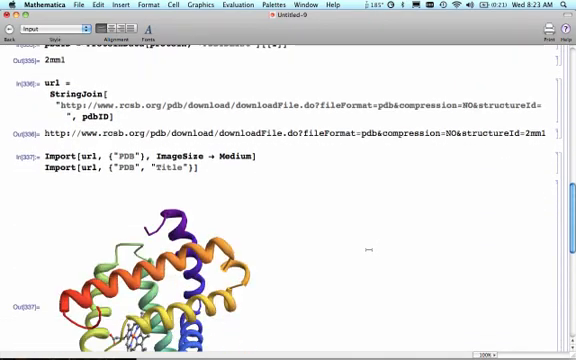
pyautogui.scroll(-3)
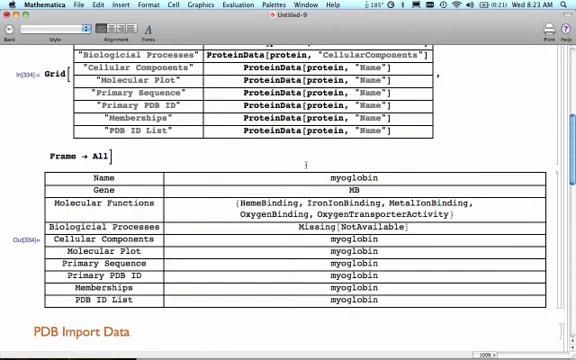
# Switch via the Window menu to the Protein Data Calculator notebook and scroll through its table and structure
pyautogui.scroll(3)
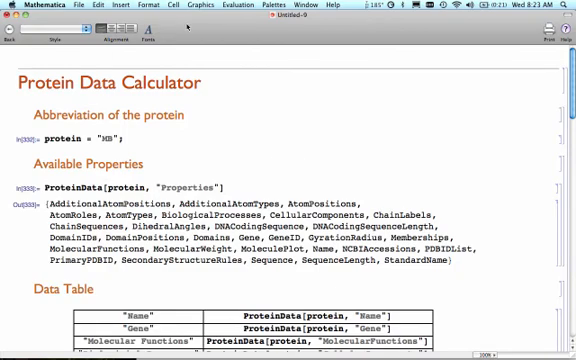
pyautogui.click(304, 8)
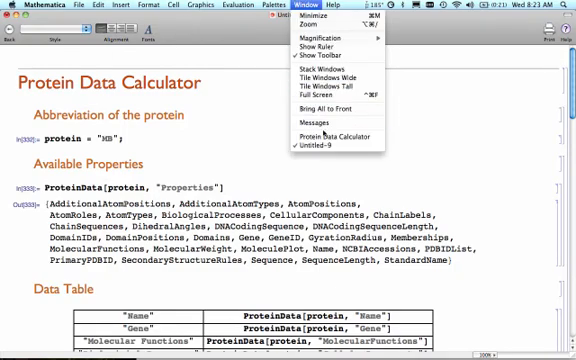
pyautogui.click(328, 128)
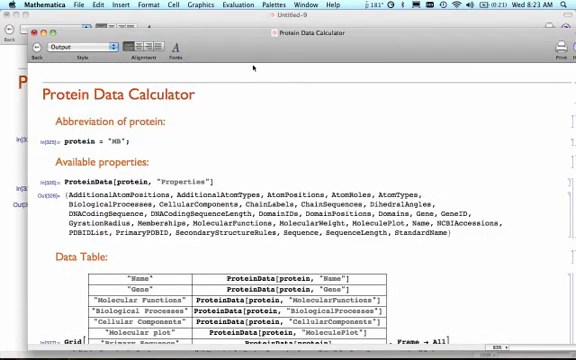
pyautogui.scroll(-3)
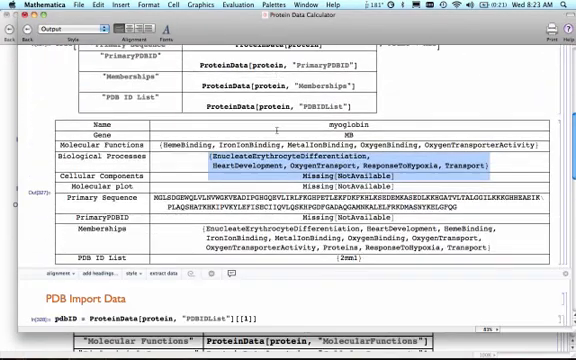
pyautogui.scroll(-3)
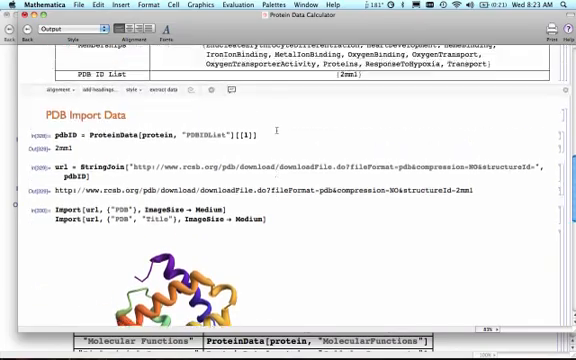
pyautogui.scroll(-3)
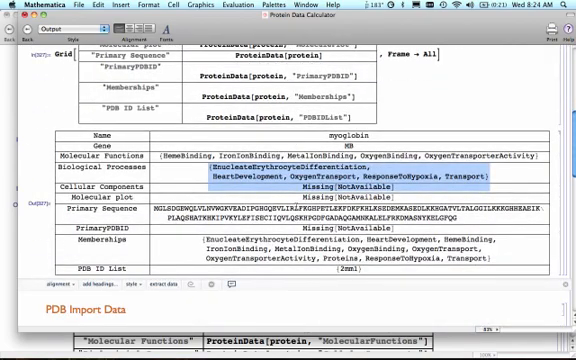
pyautogui.scroll(-3)
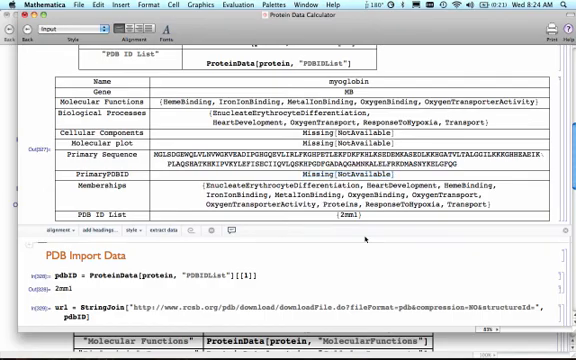
pyautogui.scroll(-3)
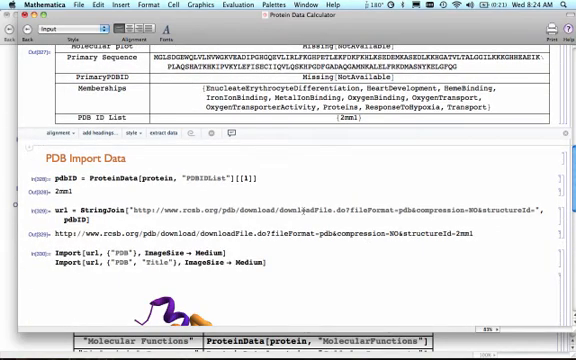
pyautogui.scroll(3)
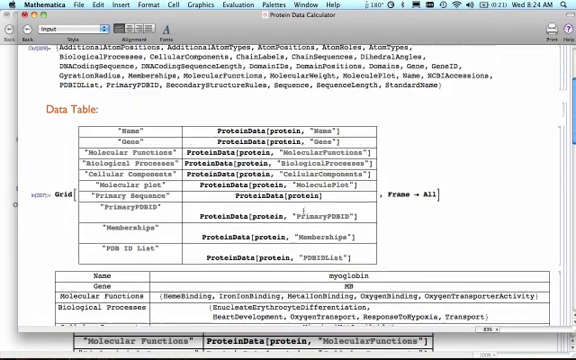
# Re-evaluate the notebook for protein "HBB", giving its property table, pdbID 1a00 and a new 3D structure
pyautogui.scroll(3)
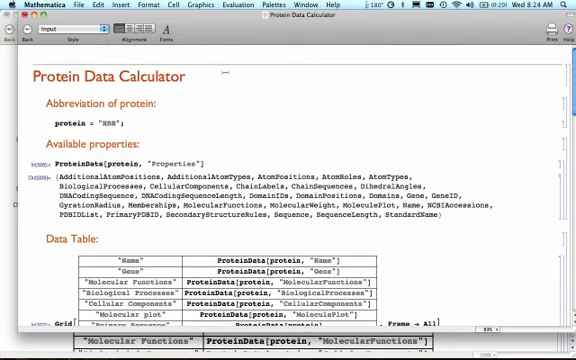
pyautogui.click(236, 4)
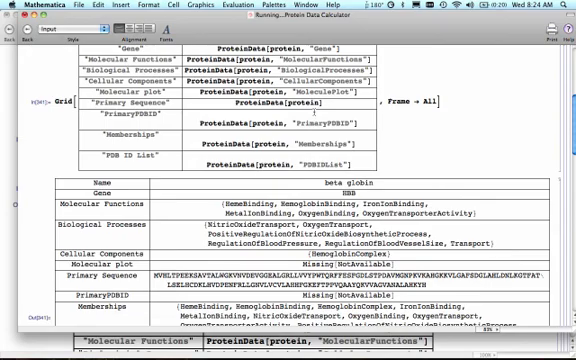
pyautogui.scroll(-3)
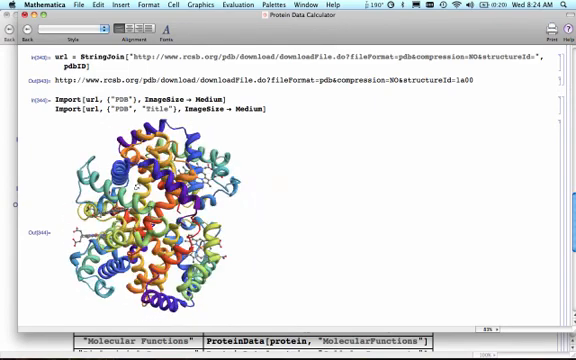
pyautogui.scroll(3)
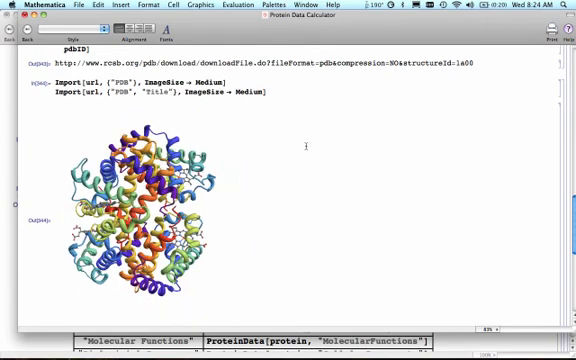
pyautogui.scroll(3)
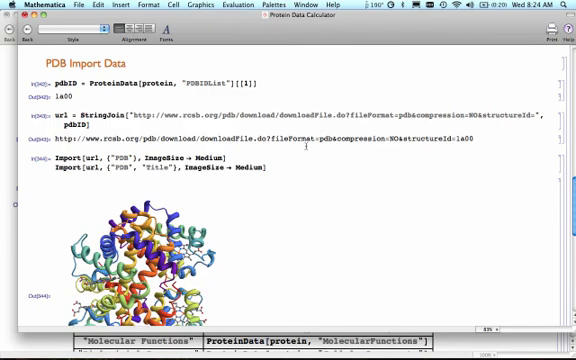